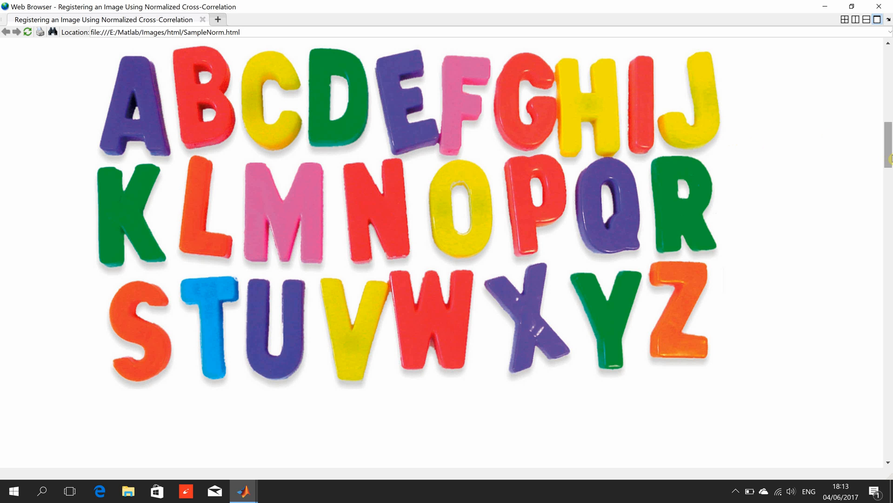
Scroll the published report past the original single-letter image toward Step 2
scroll(down, 3)
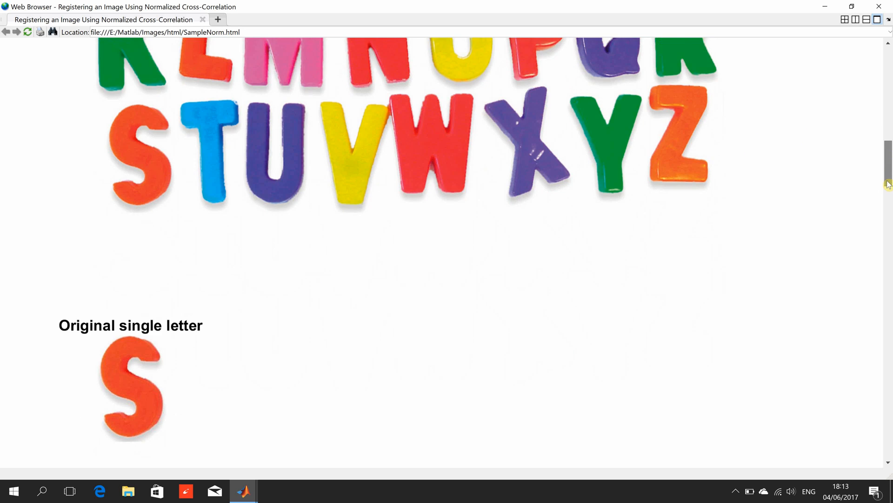
scroll(down, 3)
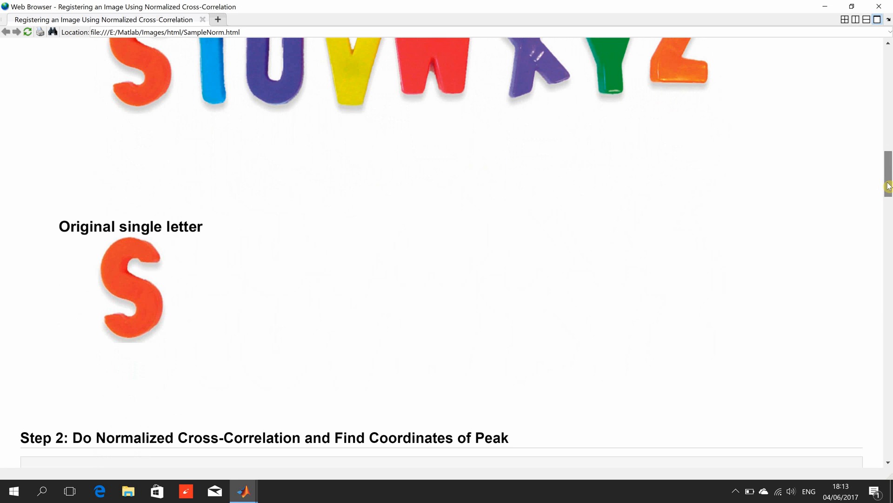
scroll(up, 3)
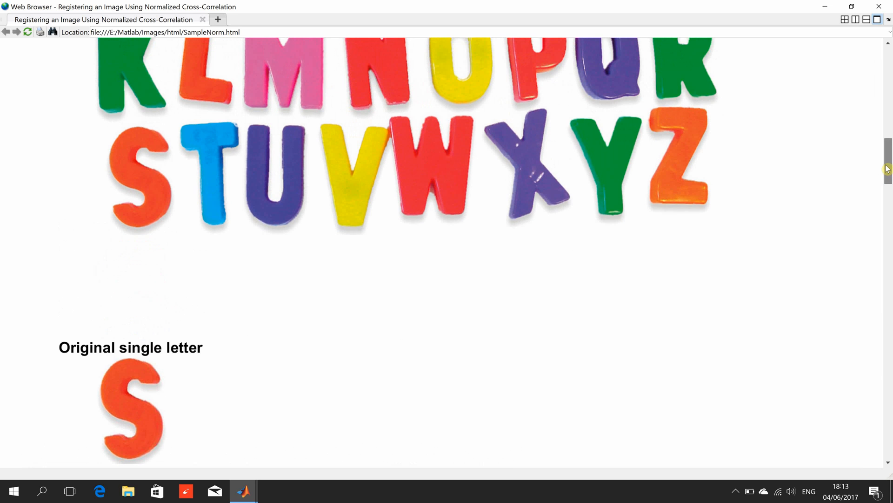
scroll(down, 3)
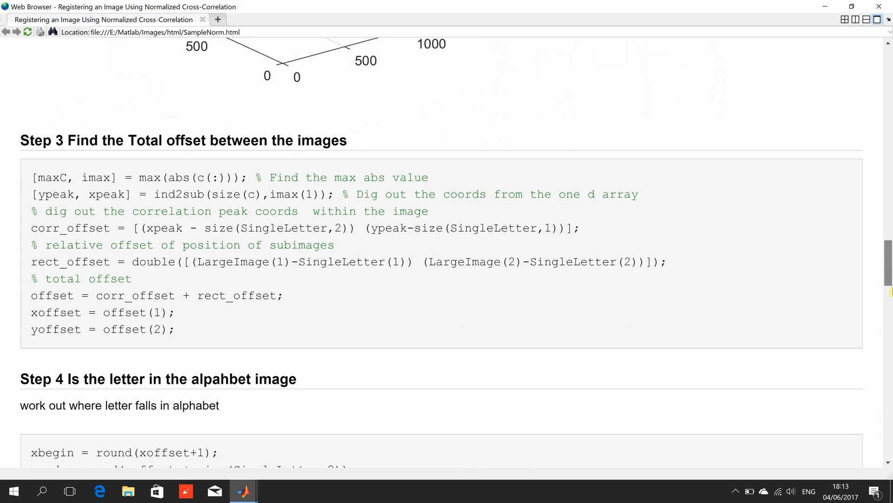
scroll(down, 3)
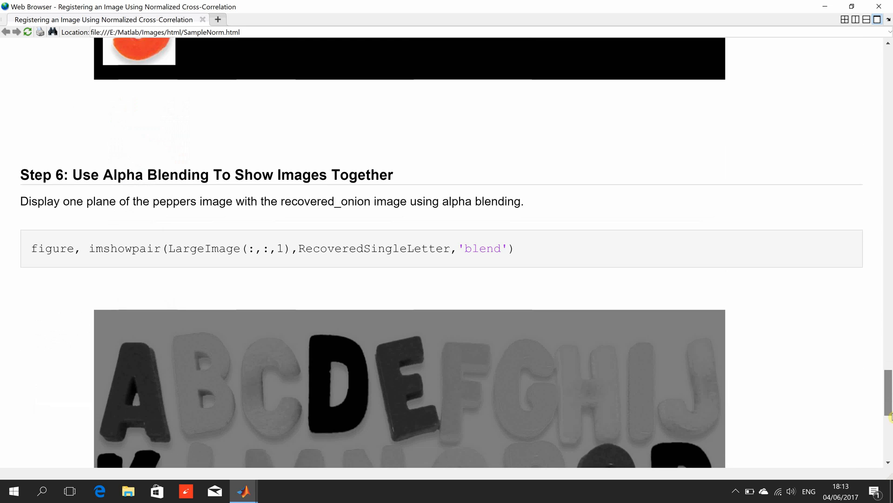
scroll(down, 3)
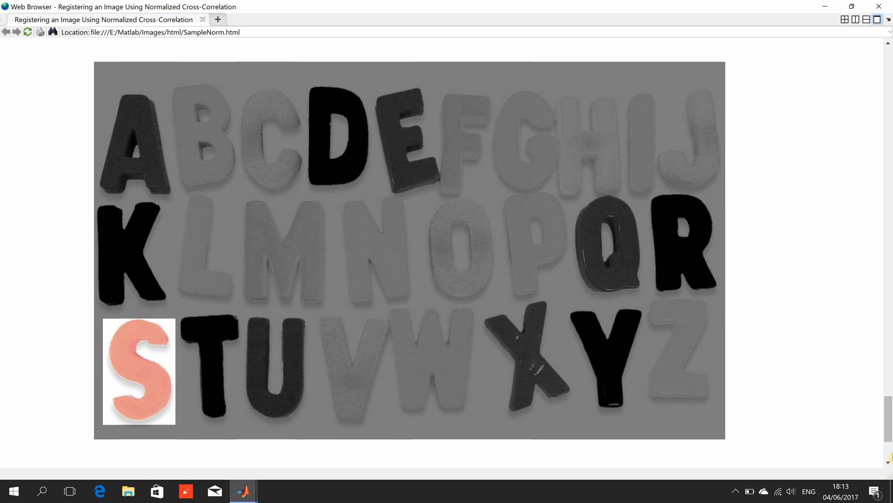
scroll(up, 3)
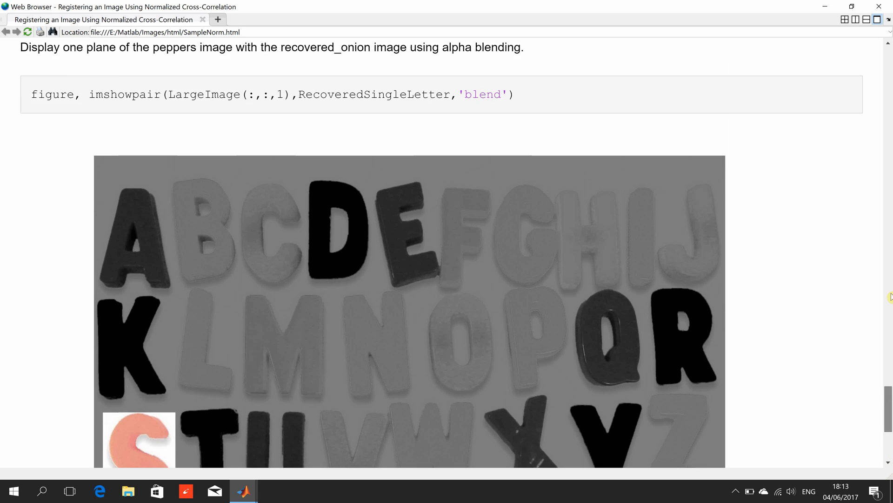
scroll(down, 3)
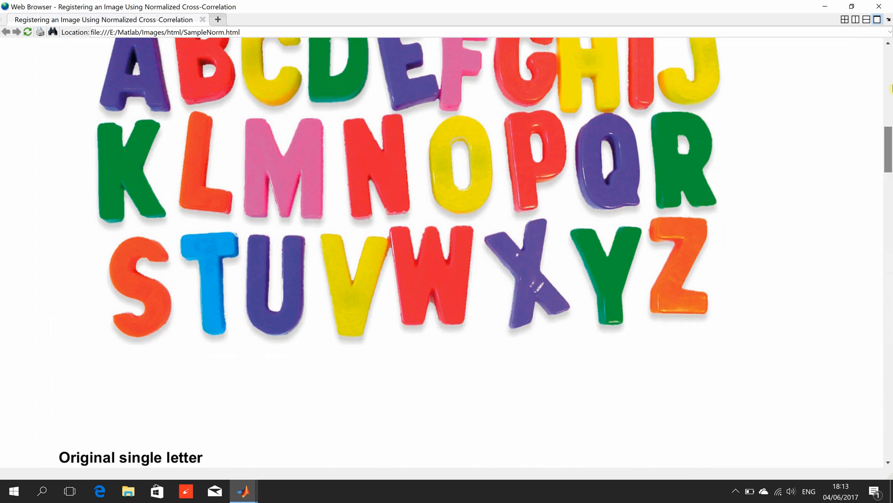
scroll(up, 3)
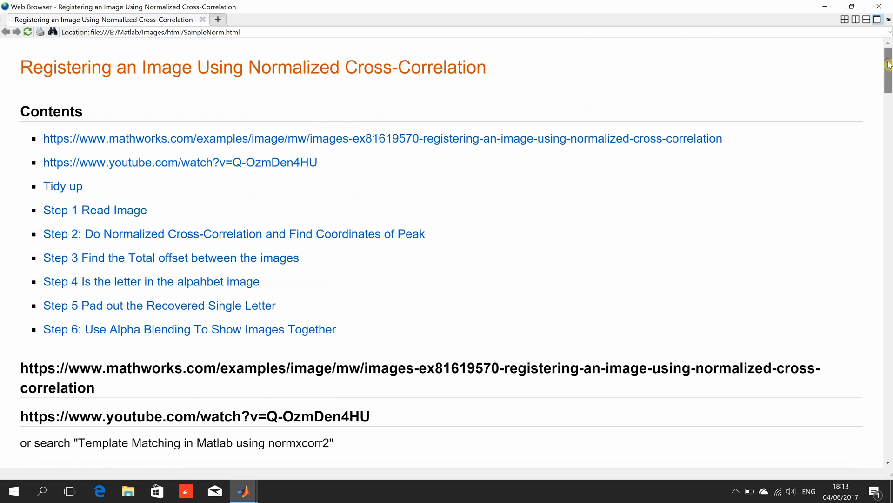
mouse_move(605, 134)
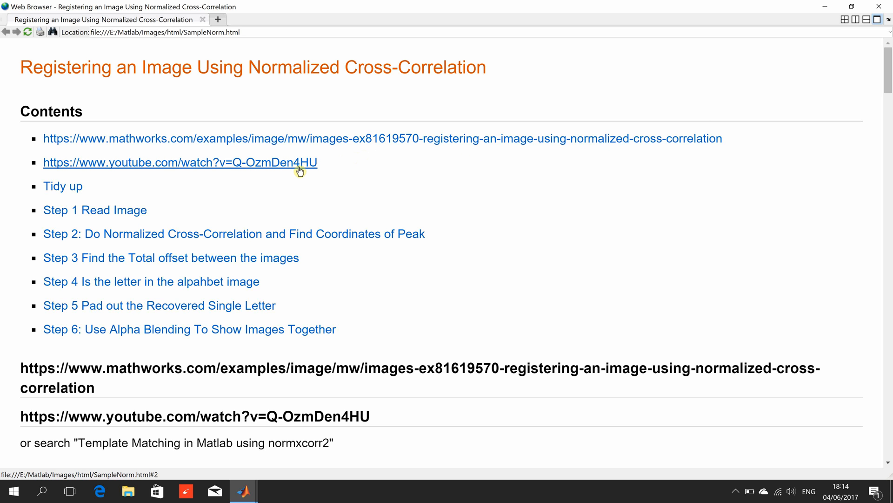
mouse_move(294, 341)
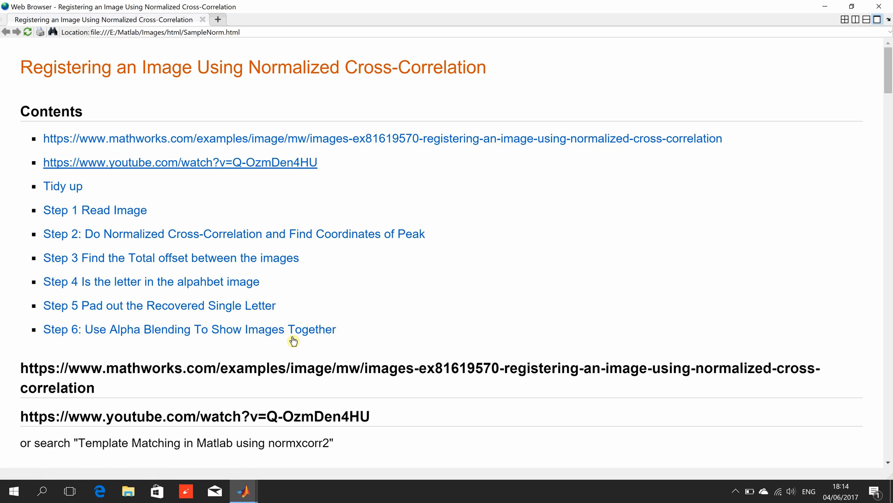
mouse_move(227, 446)
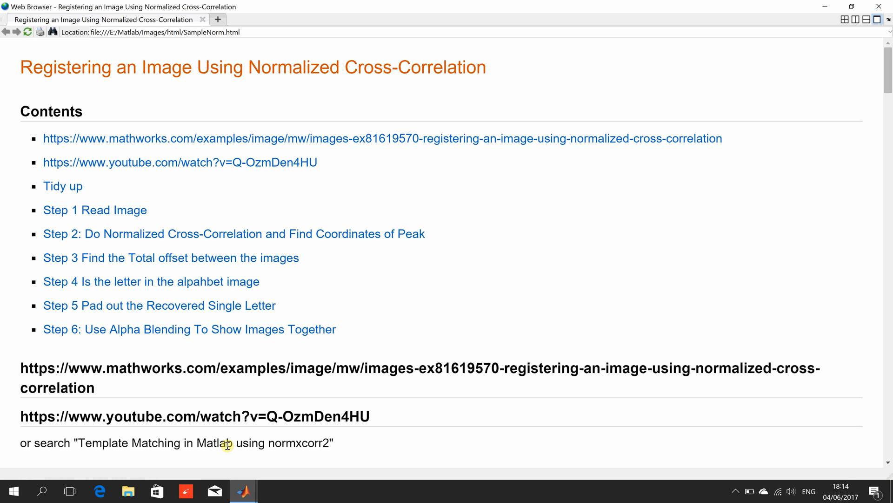
mouse_move(527, 316)
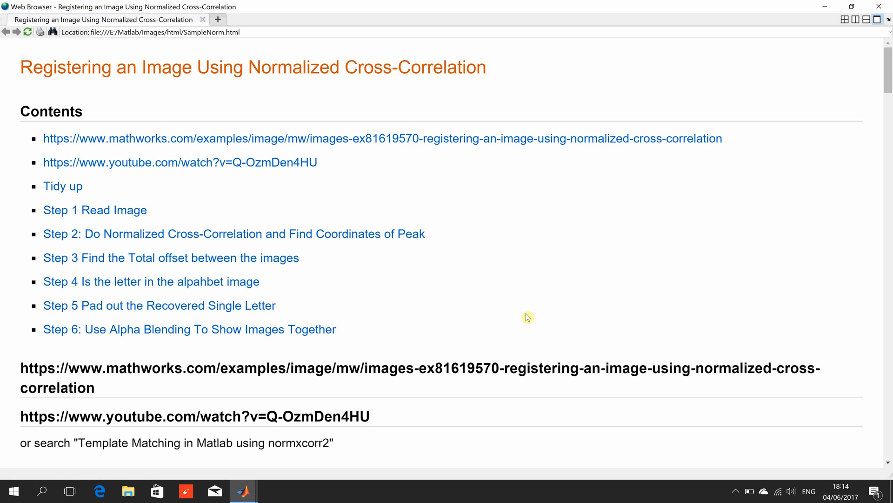
mouse_move(874, 88)
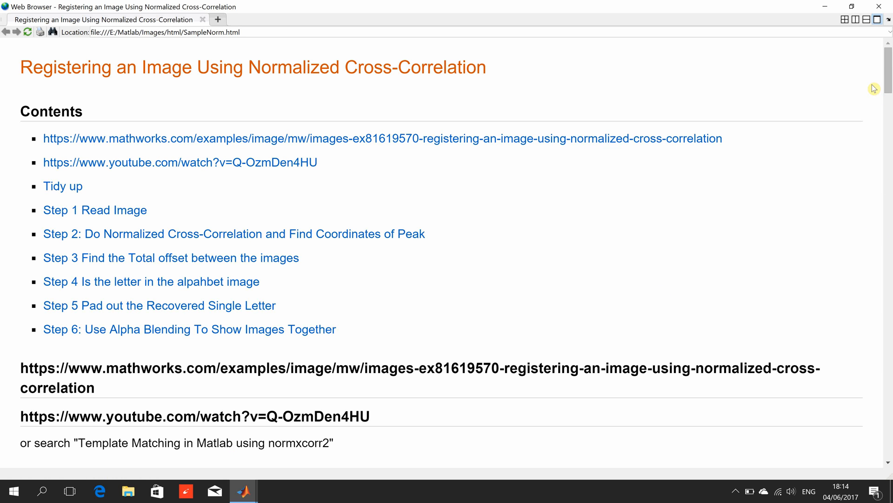
Scroll on to Step 2's normxcorr2 code and its correlation surface surf plot
scroll(down, 3)
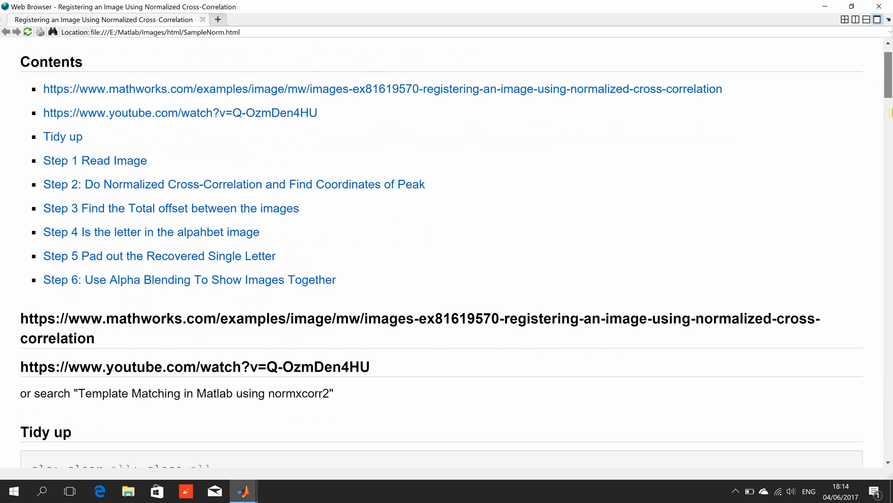
scroll(down, 3)
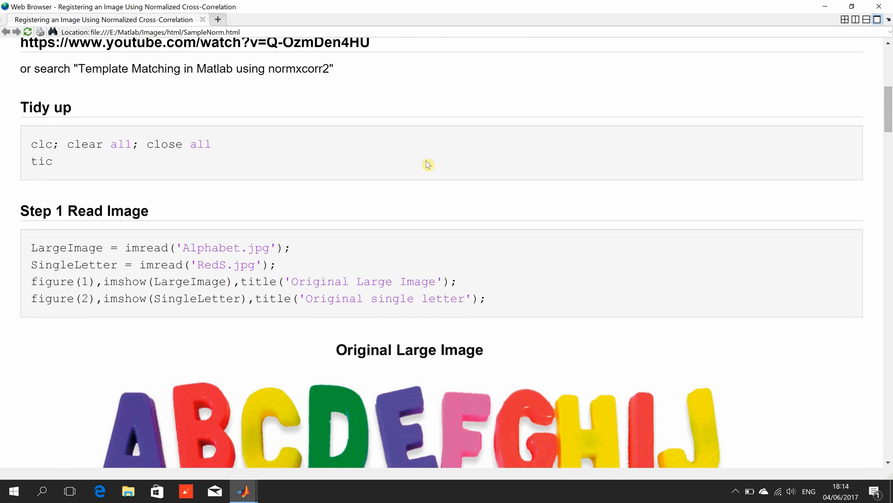
mouse_move(500, 255)
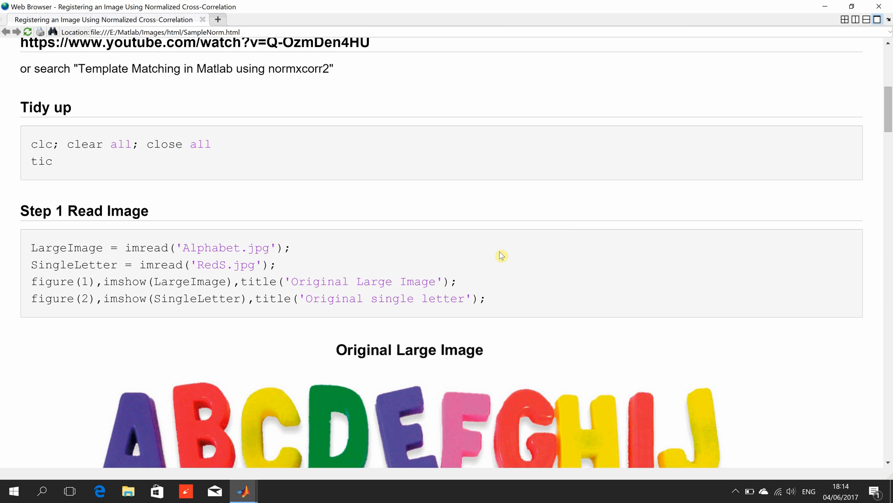
mouse_move(694, 212)
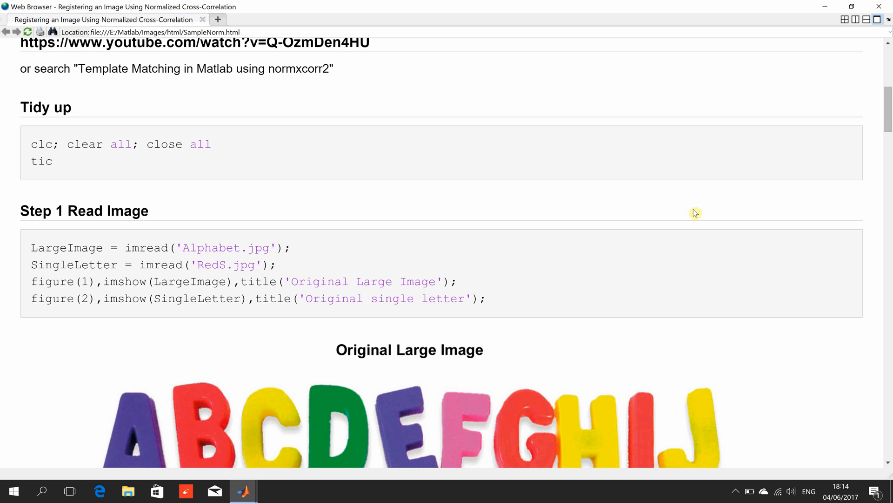
scroll(down, 3)
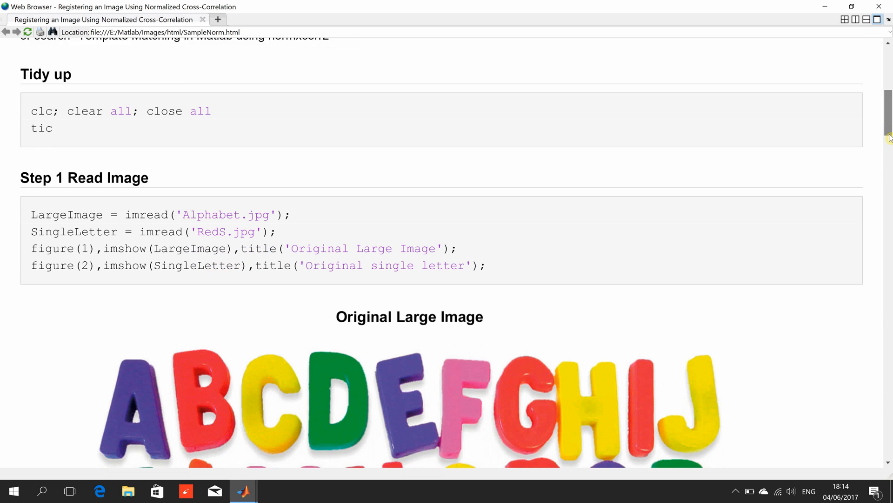
scroll(down, 3)
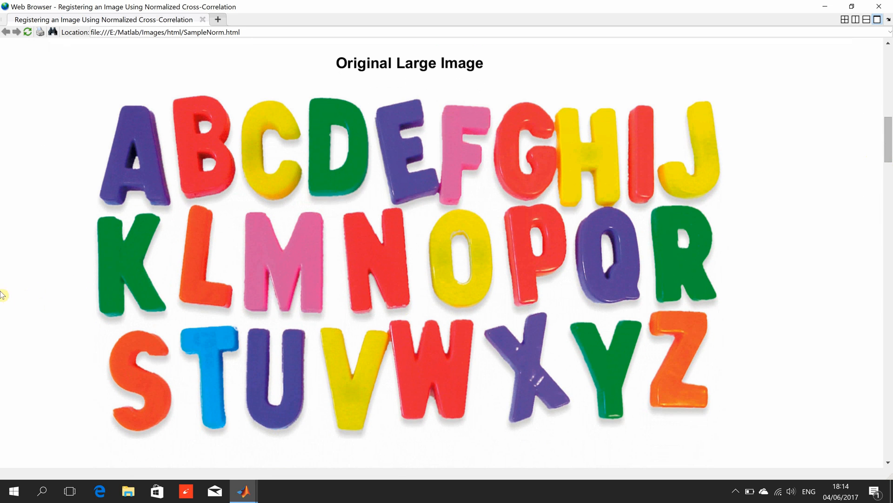
mouse_move(123, 365)
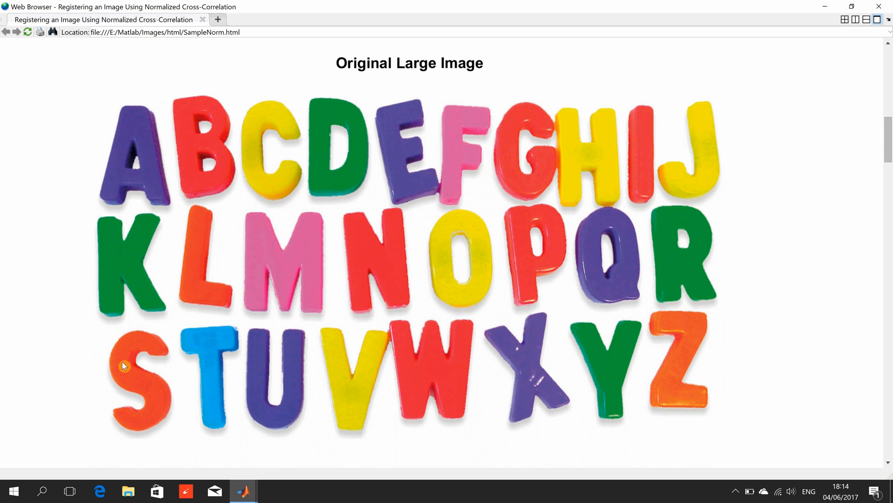
mouse_move(778, 196)
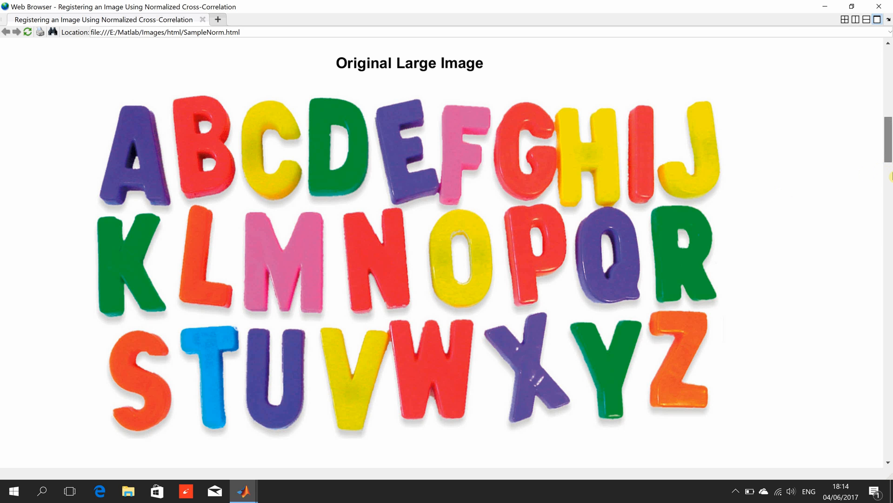
scroll(down, 3)
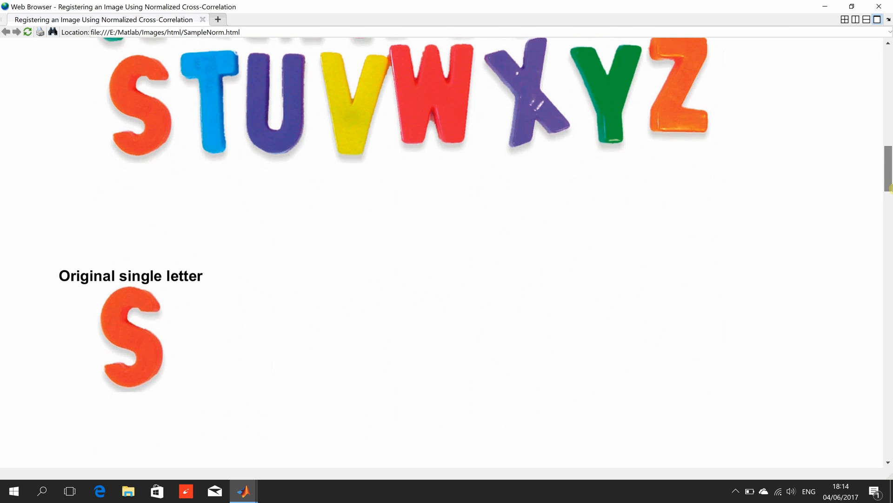
scroll(down, 3)
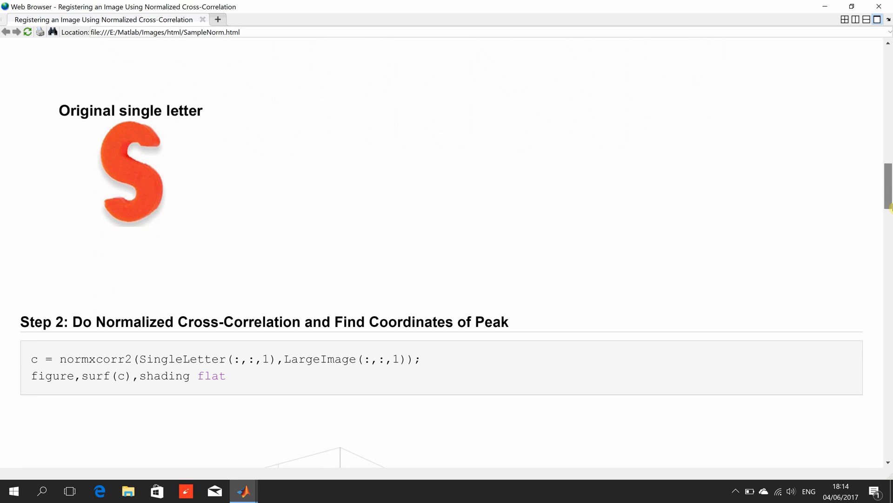
scroll(down, 3)
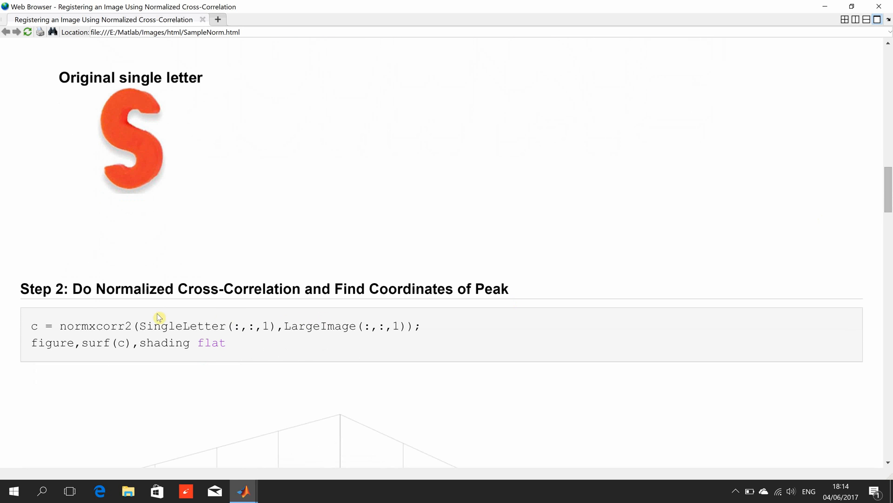
mouse_move(806, 253)
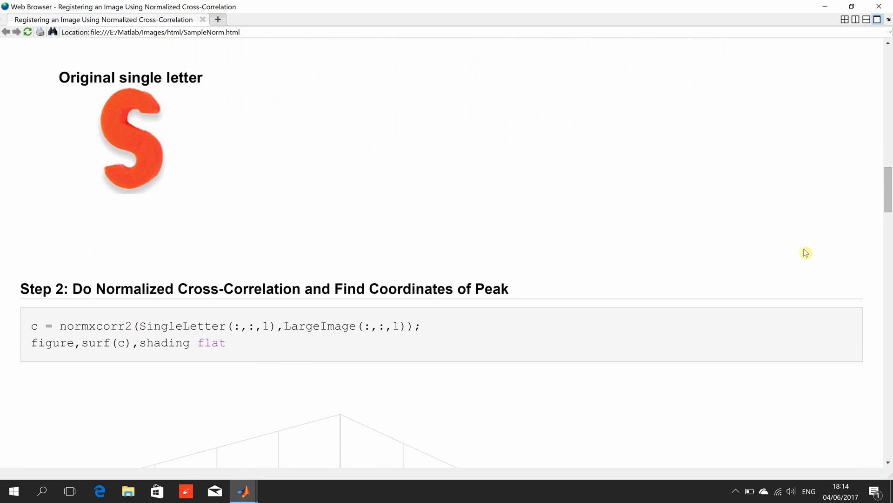
mouse_move(887, 217)
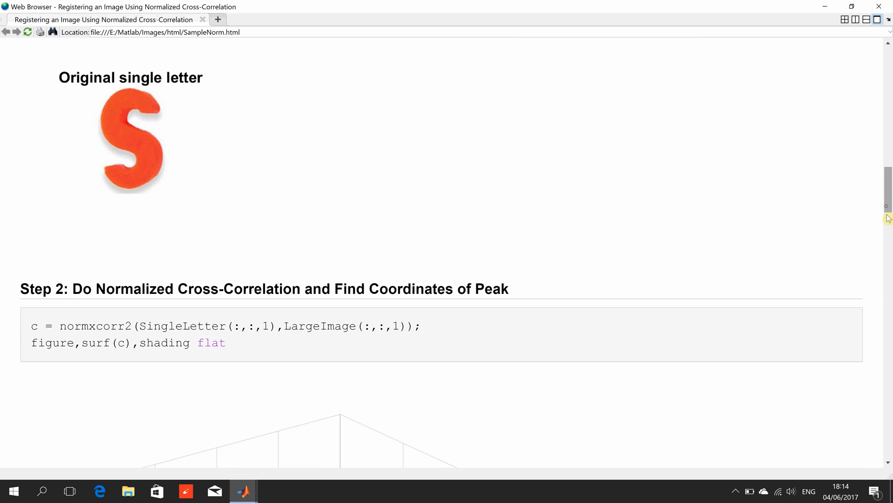
scroll(down, 3)
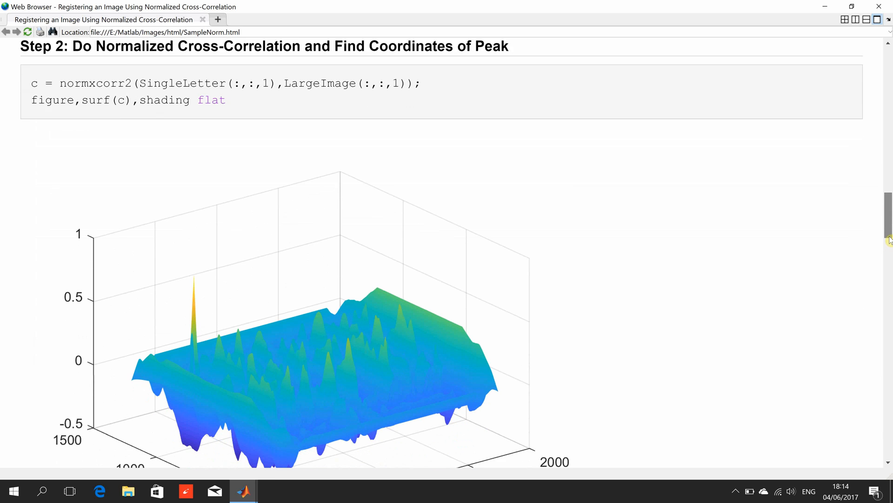
scroll(down, 3)
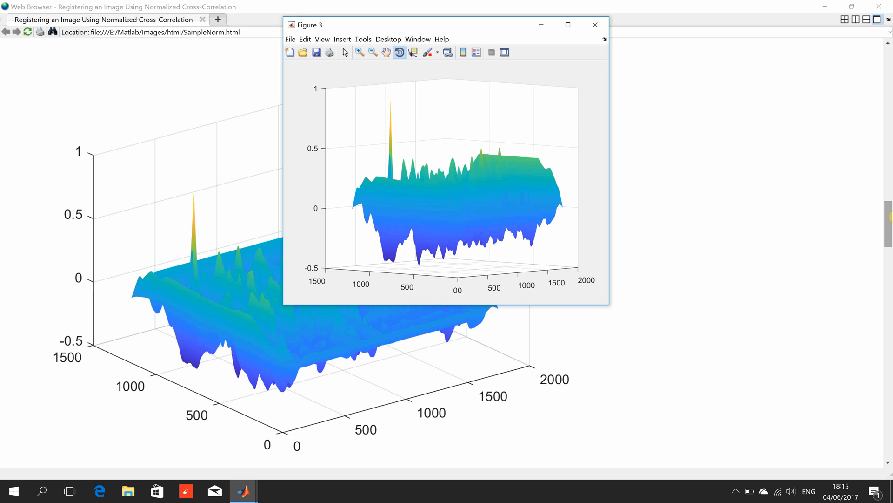
mouse_move(690, 448)
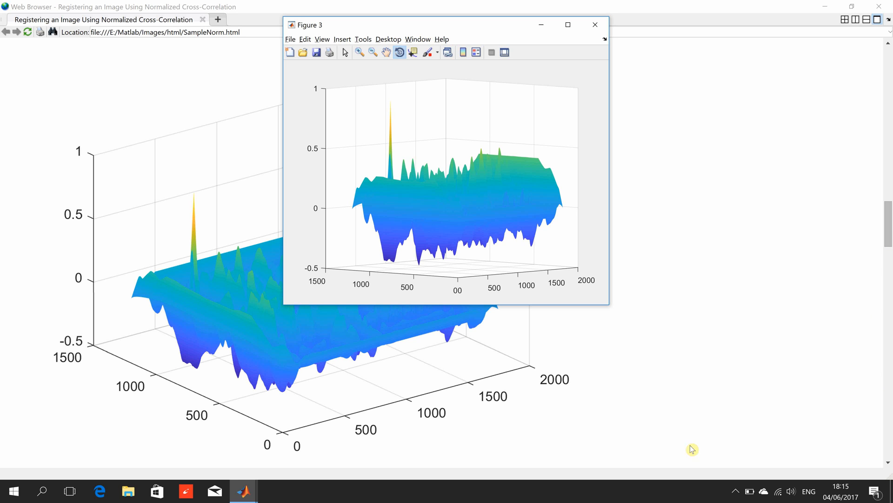
mouse_move(888, 244)
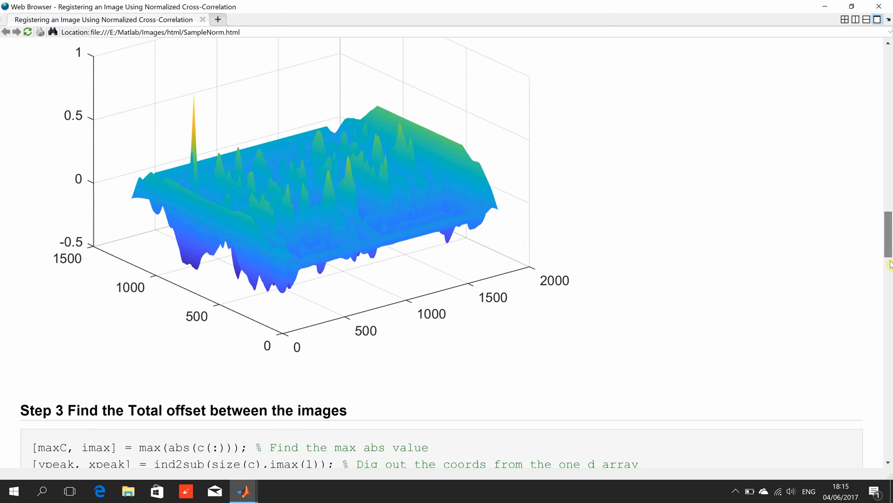
Scroll the report to show Step 3's full offset code through the x and y offset assignments
scroll(down, 3)
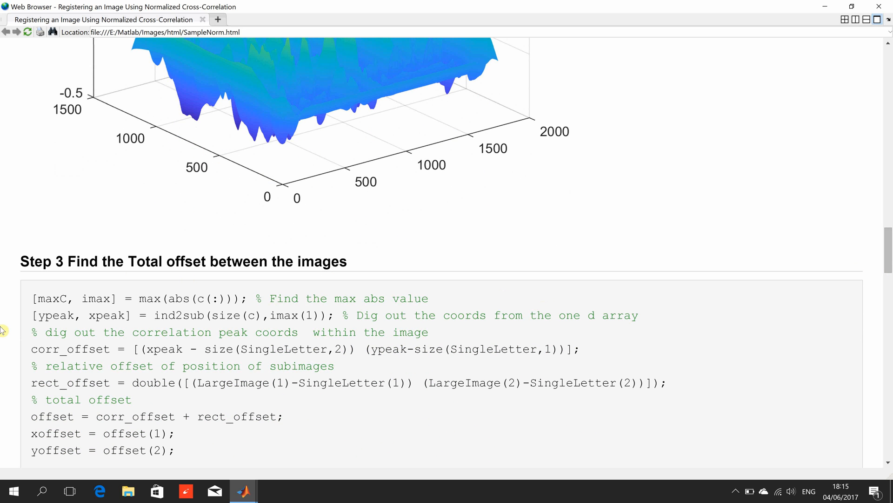
mouse_move(168, 296)
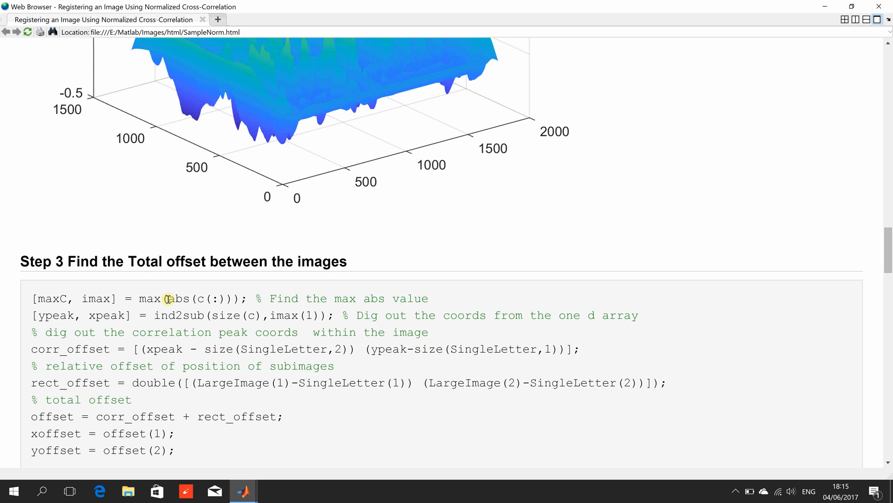
mouse_move(174, 315)
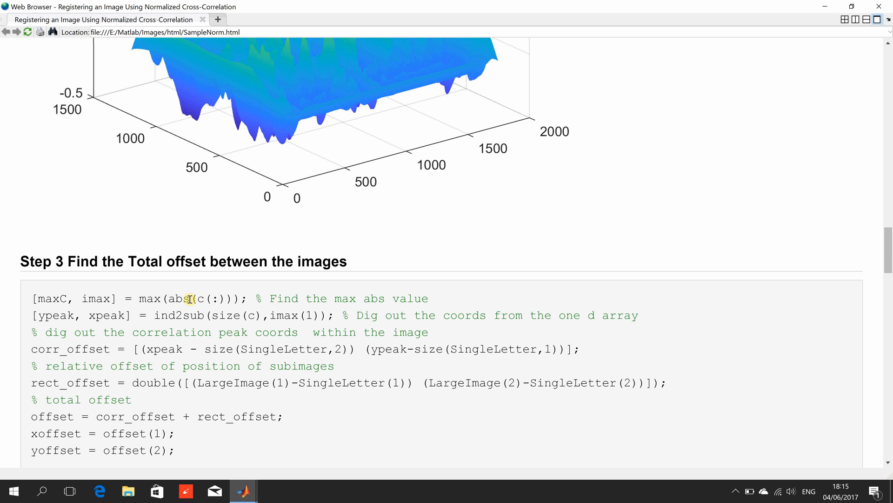
mouse_move(191, 317)
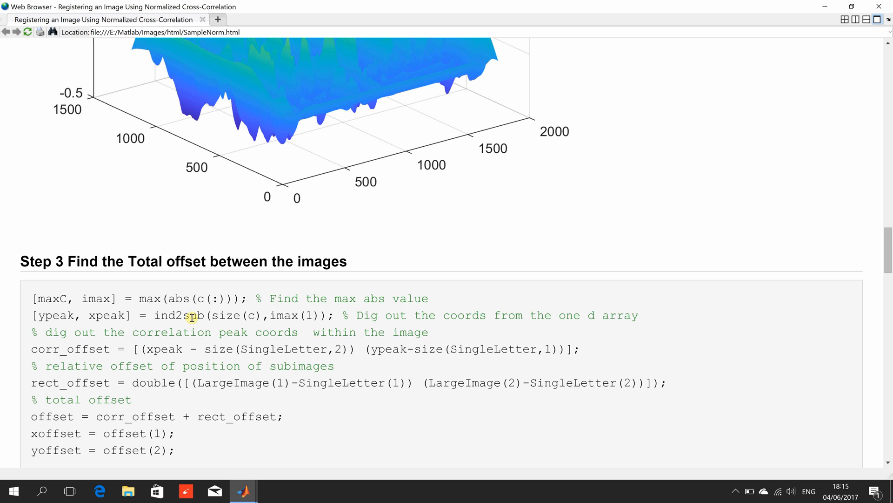
mouse_move(192, 329)
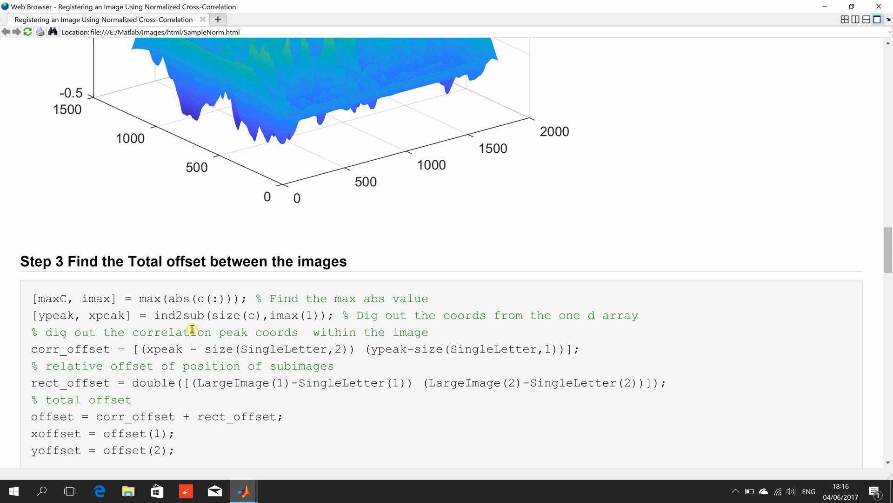
mouse_move(192, 348)
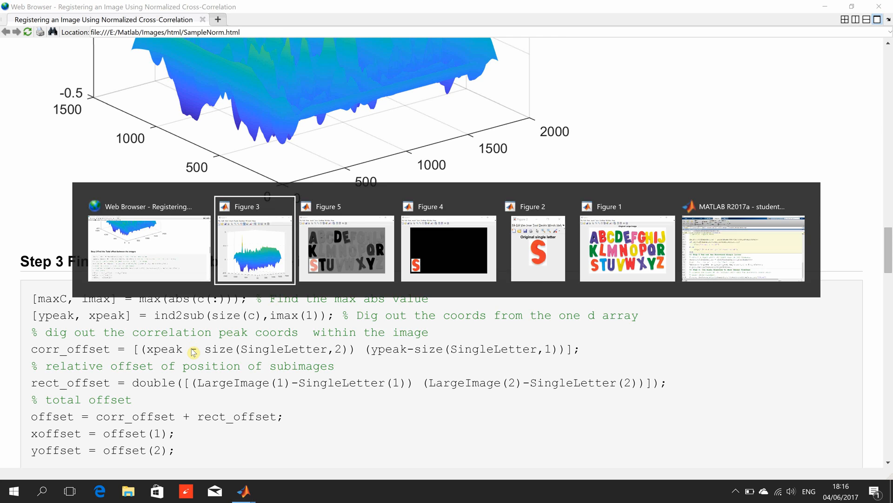
click(254, 239)
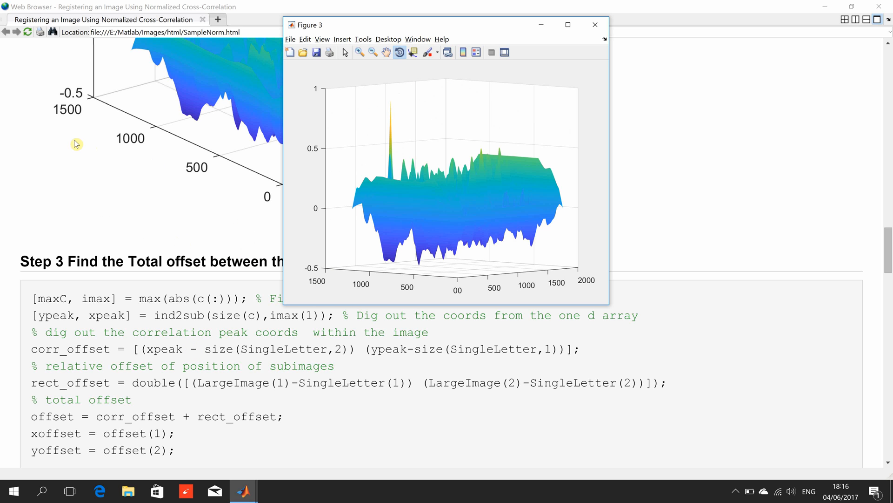
mouse_move(32, 117)
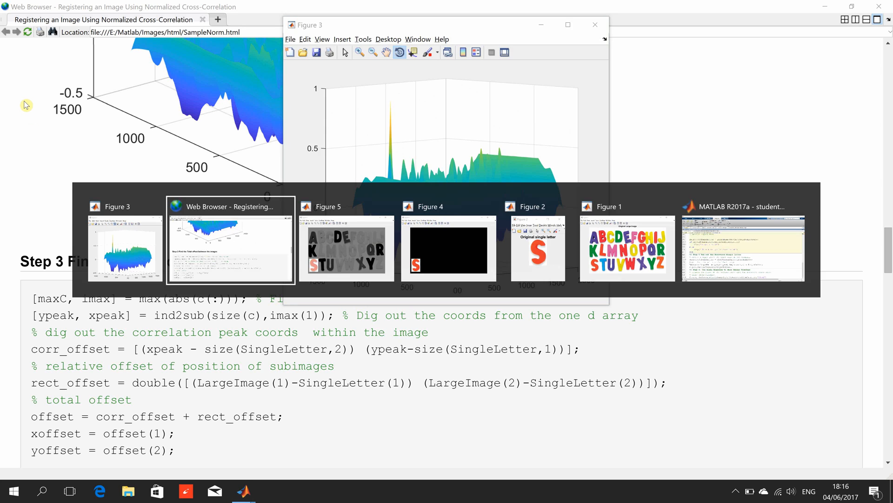
click(229, 245)
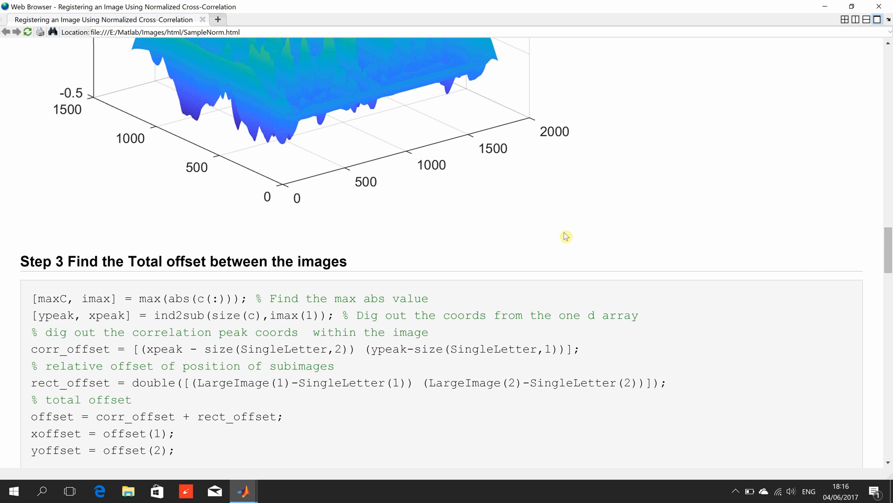
mouse_move(887, 232)
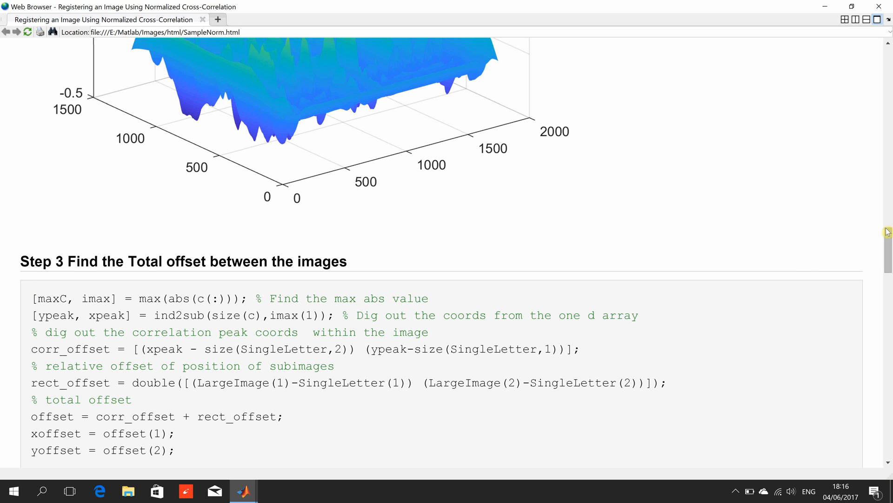
Scroll past Step 3 to Step 4's letter-extraction code and its match check
scroll(down, 3)
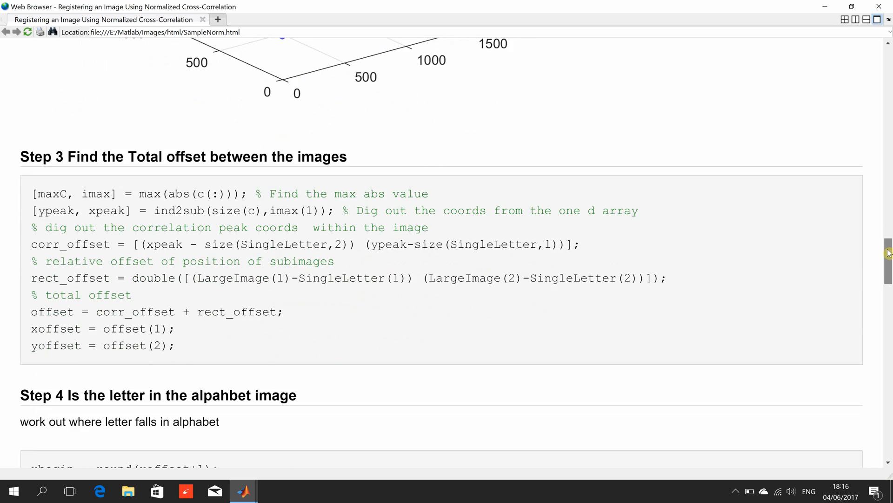
scroll(down, 3)
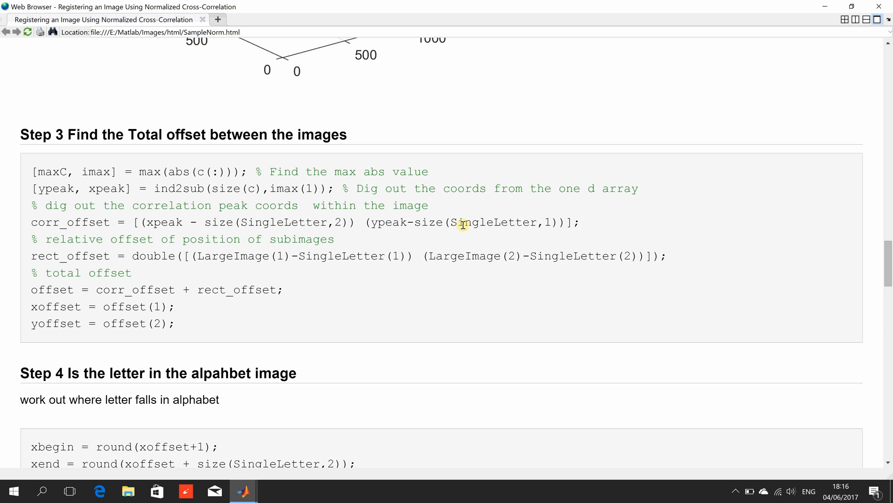
mouse_move(459, 255)
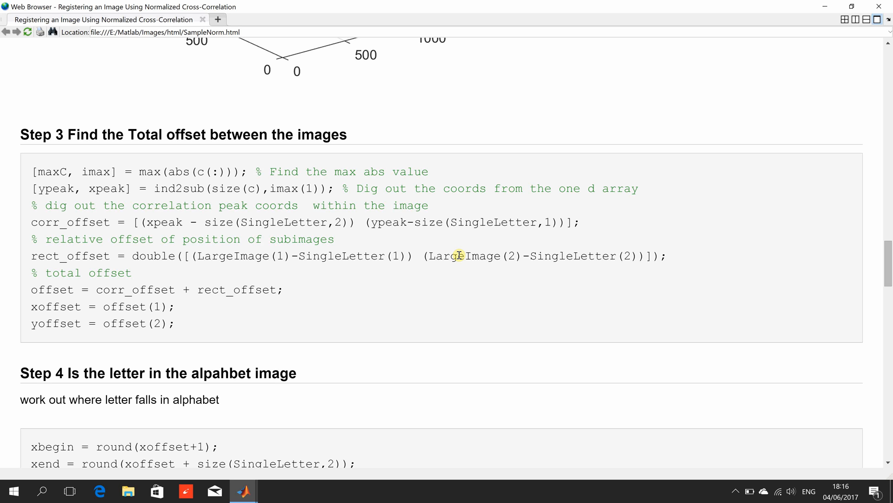
mouse_move(90, 306)
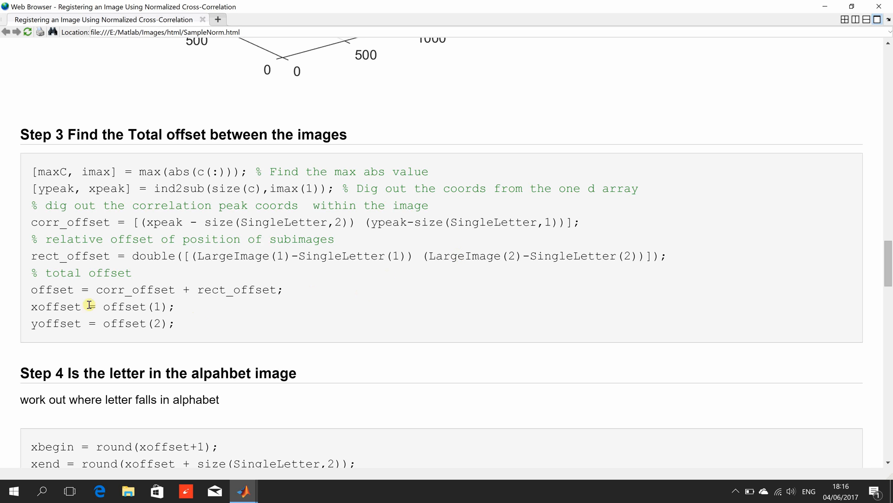
mouse_move(137, 308)
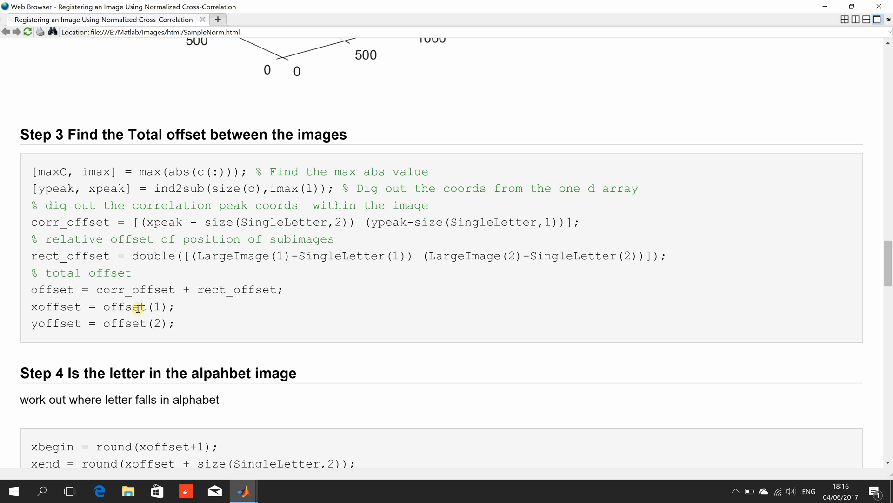
mouse_move(636, 303)
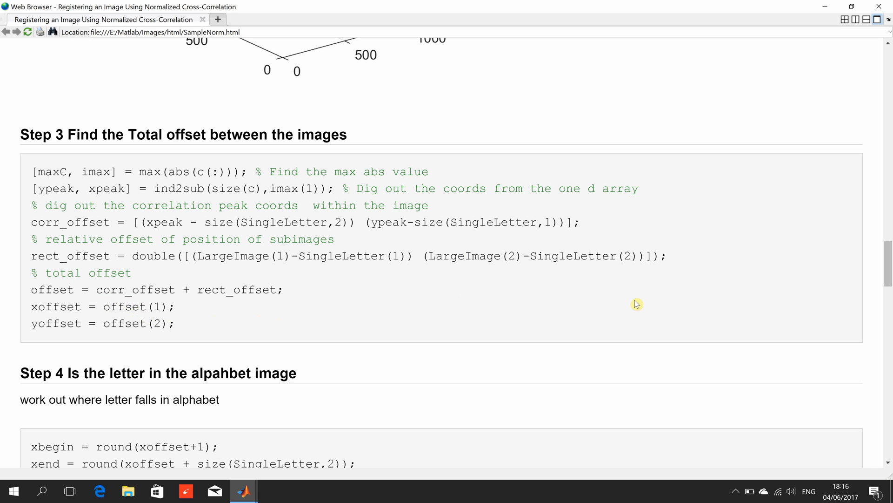
mouse_move(887, 271)
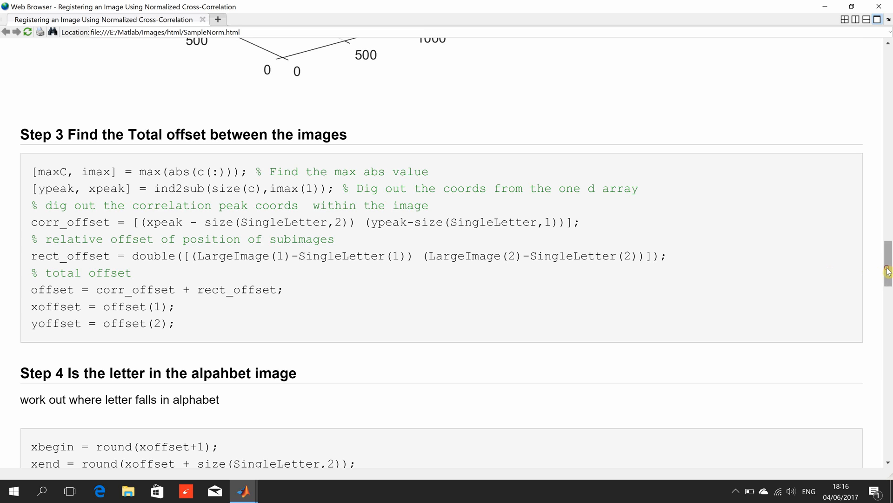
scroll(down, 3)
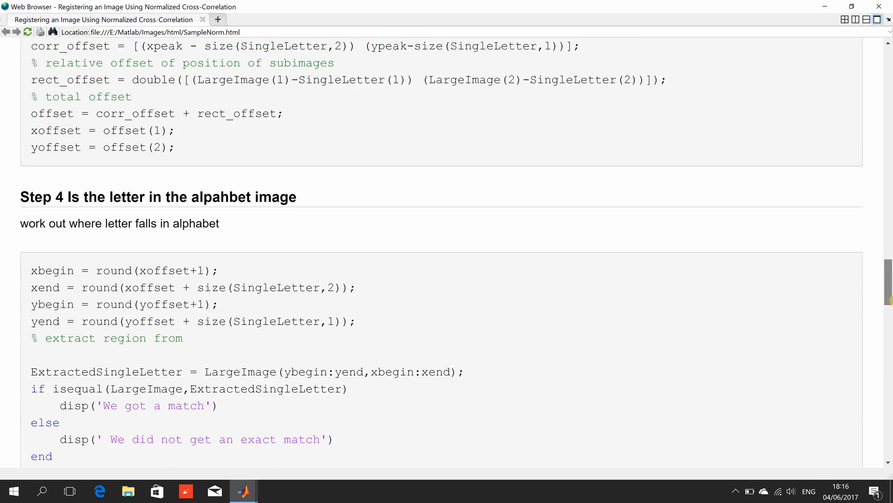
Scroll past 'We did not get an exact match' to Step 5's black-image padding code
scroll(down, 3)
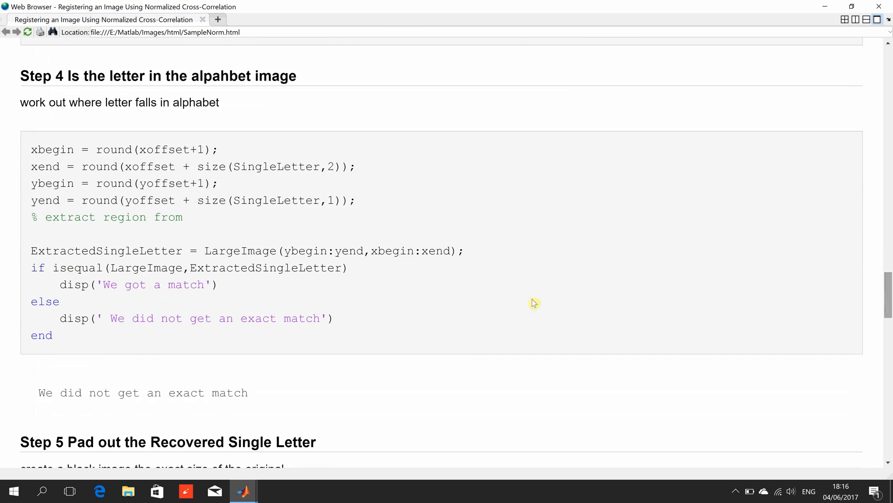
mouse_move(171, 187)
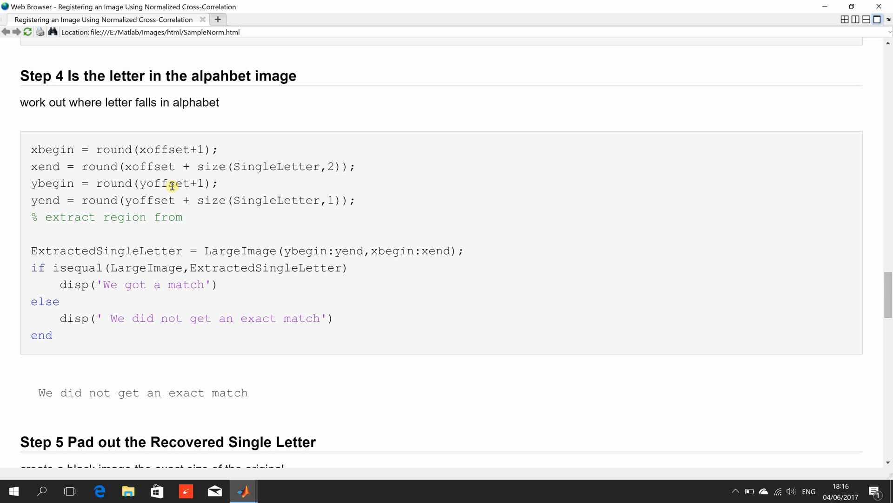
mouse_move(162, 156)
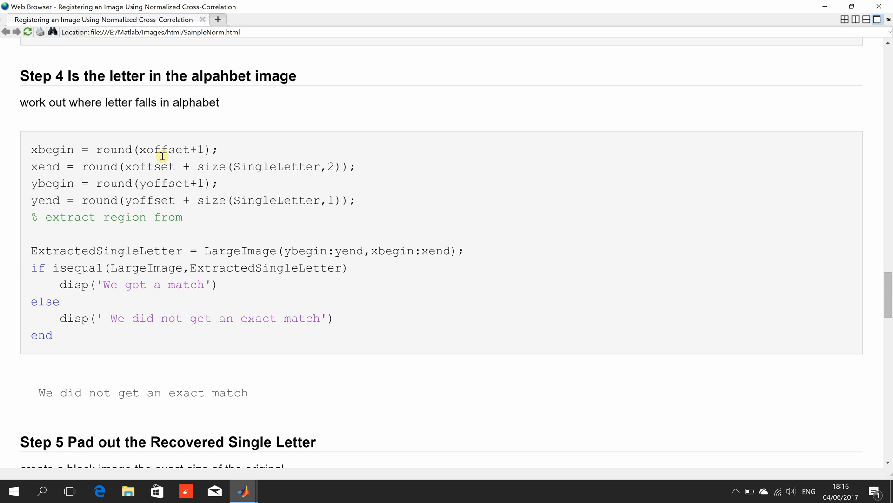
mouse_move(162, 165)
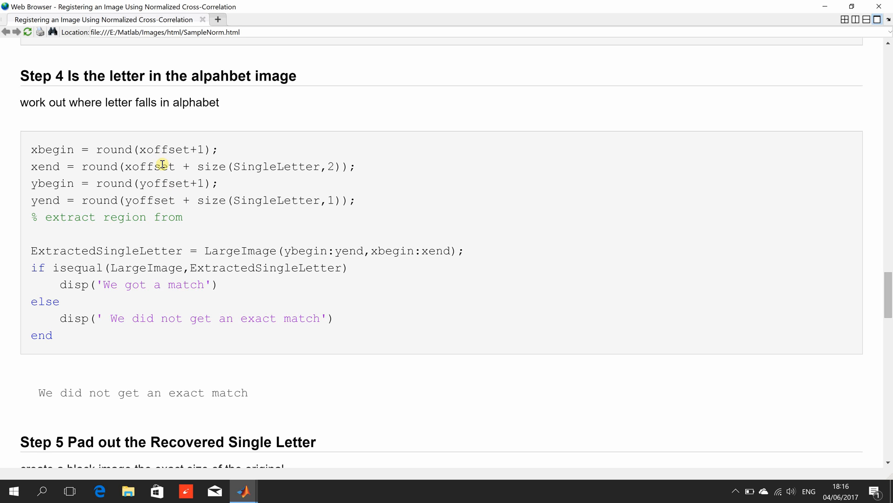
mouse_move(164, 168)
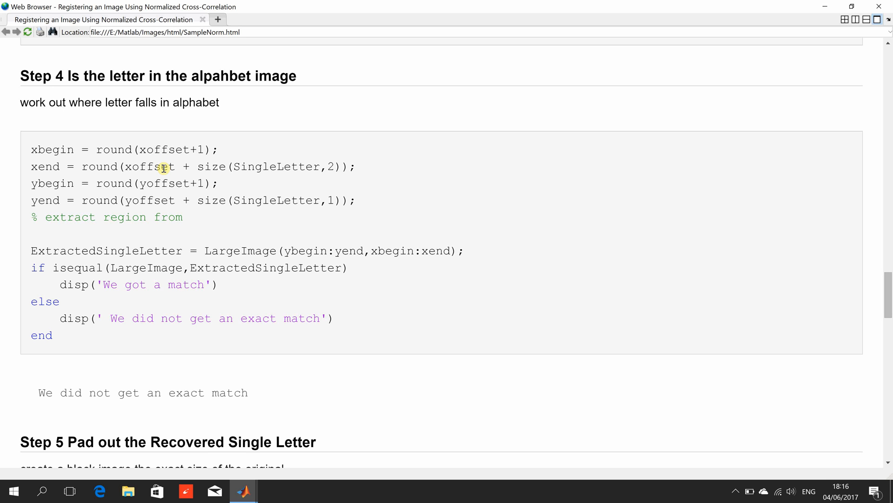
mouse_move(172, 196)
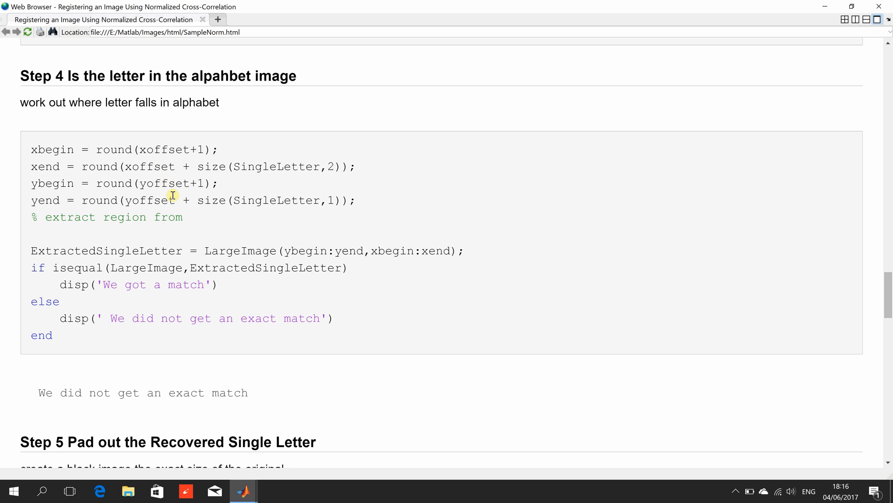
mouse_move(180, 281)
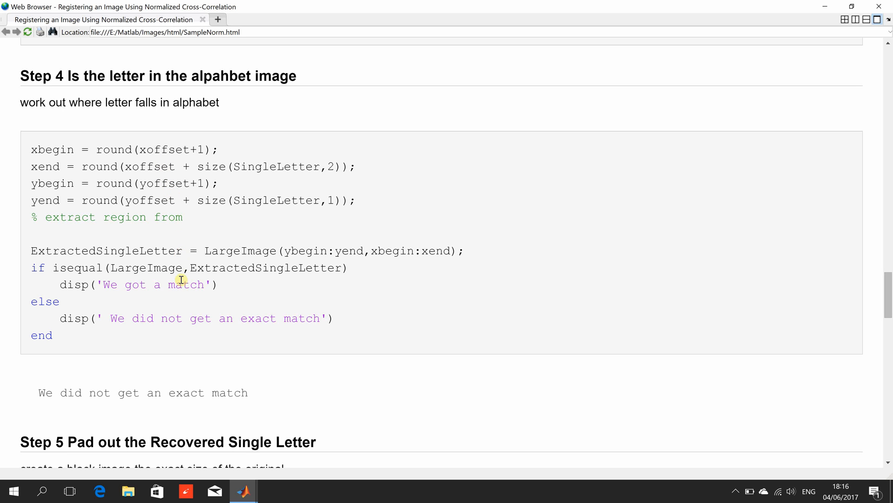
mouse_move(189, 301)
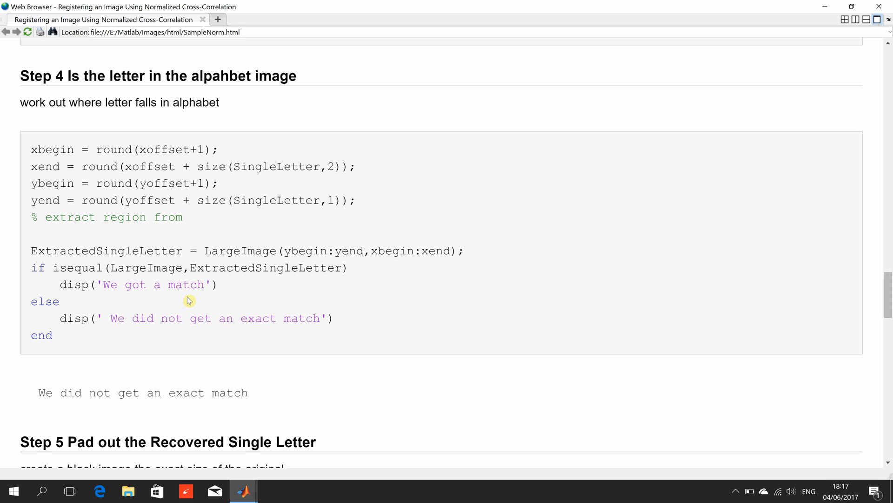
mouse_move(188, 291)
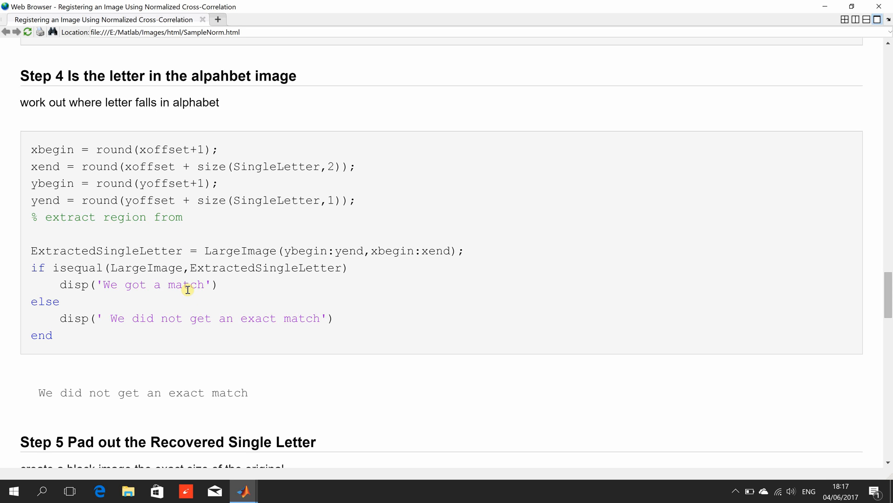
mouse_move(240, 392)
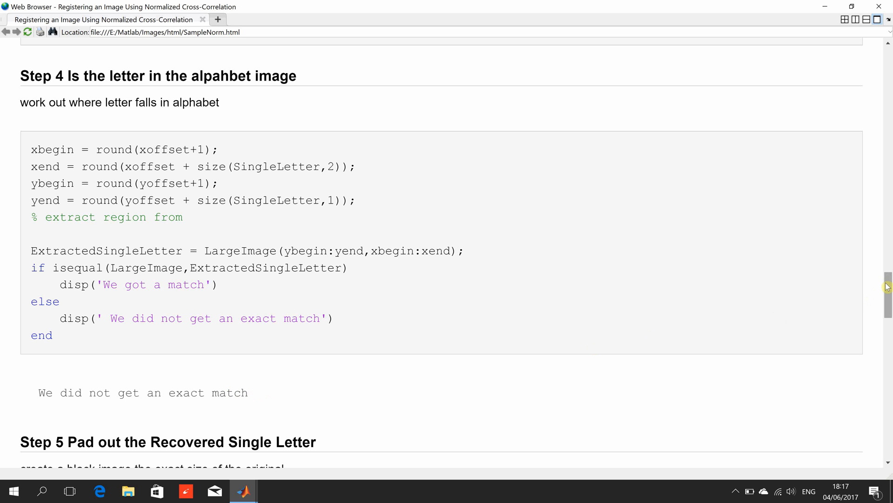
scroll(down, 3)
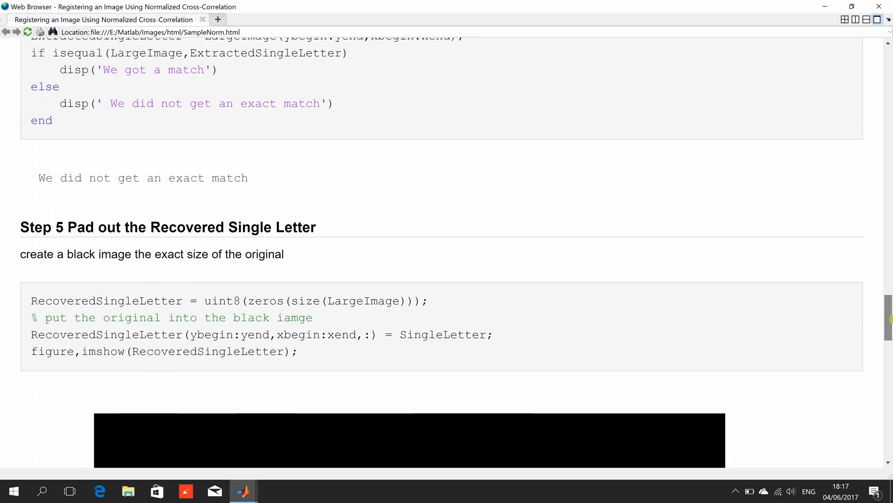
scroll(down, 3)
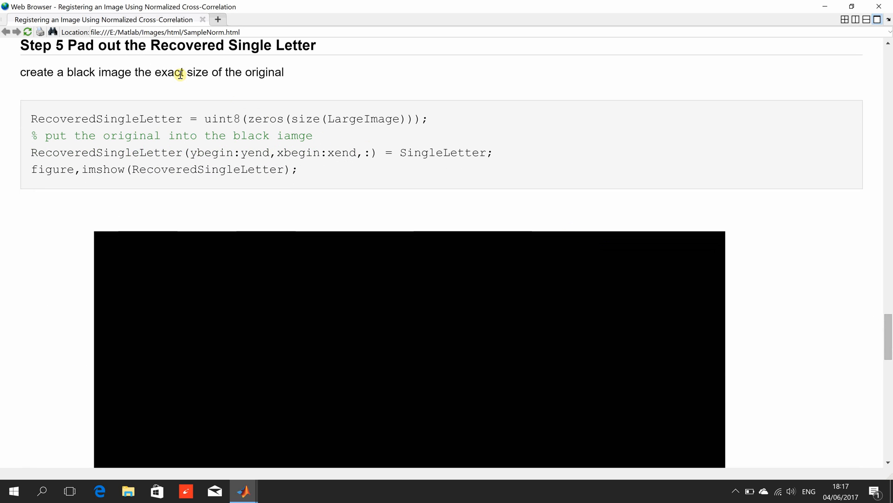
mouse_move(222, 120)
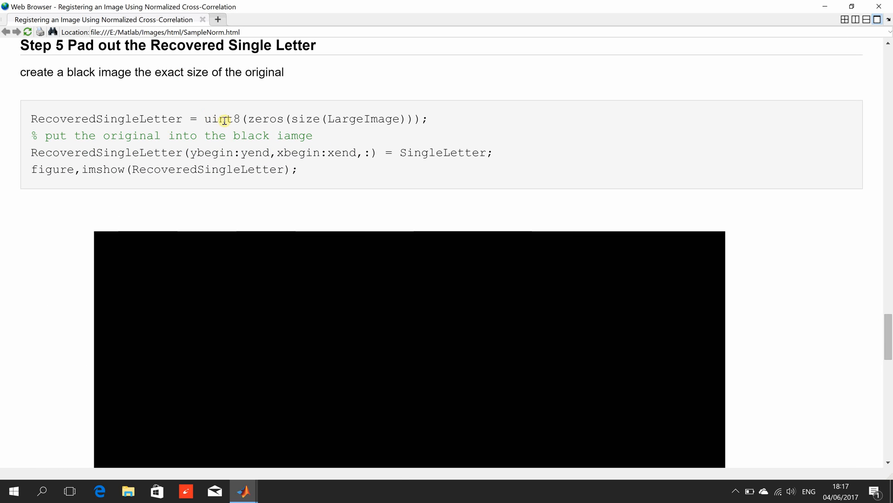
mouse_move(253, 120)
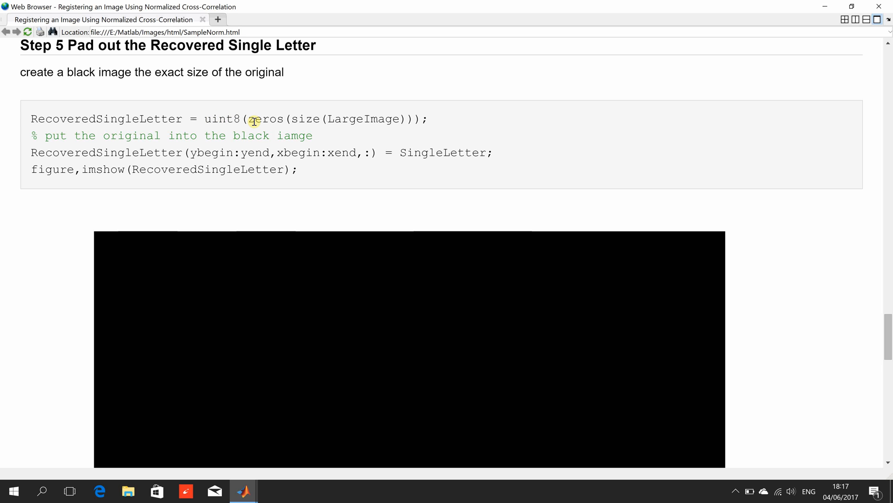
mouse_move(272, 121)
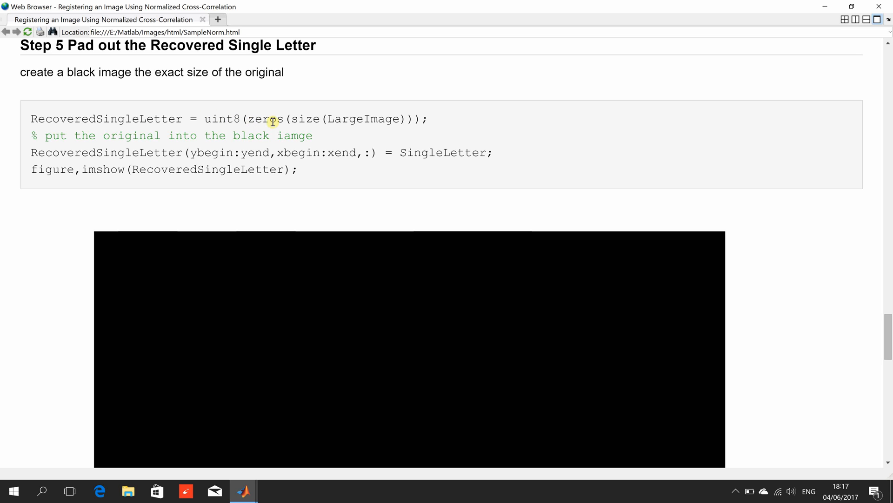
mouse_move(277, 119)
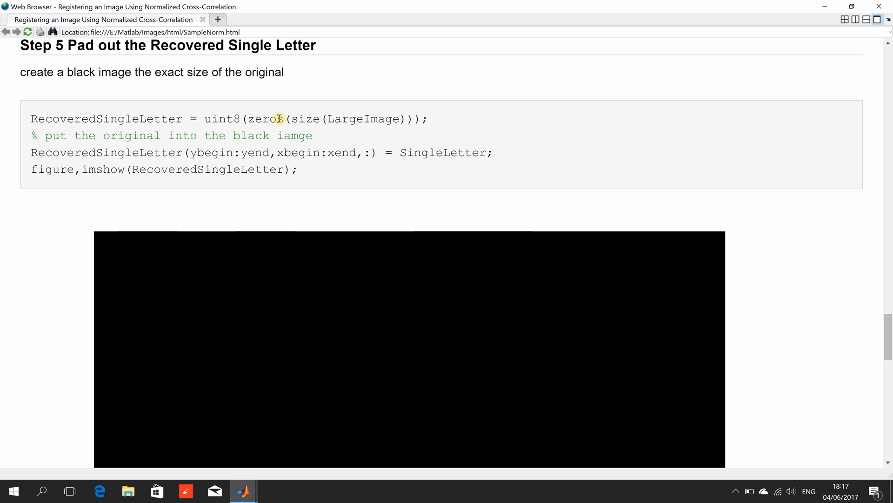
mouse_move(250, 120)
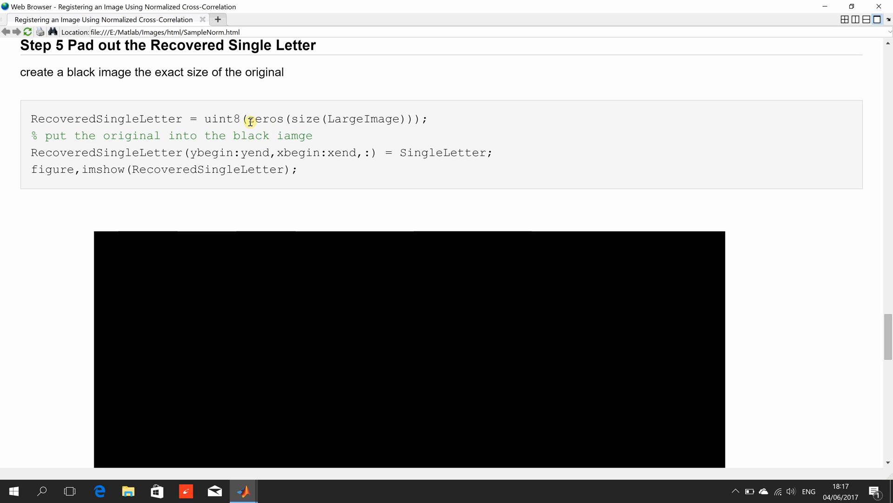